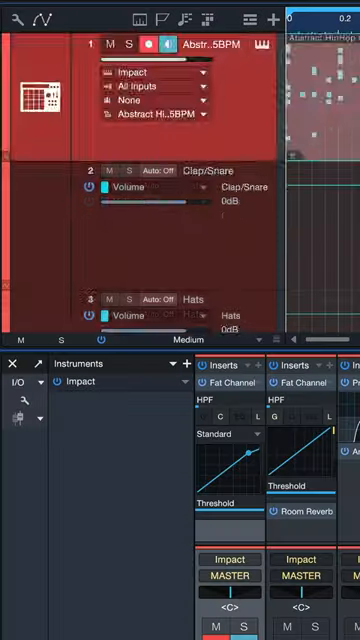
pyautogui.scroll(-3)
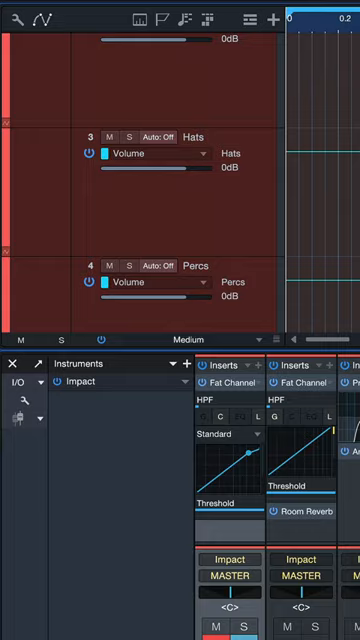
pyautogui.scroll(-3)
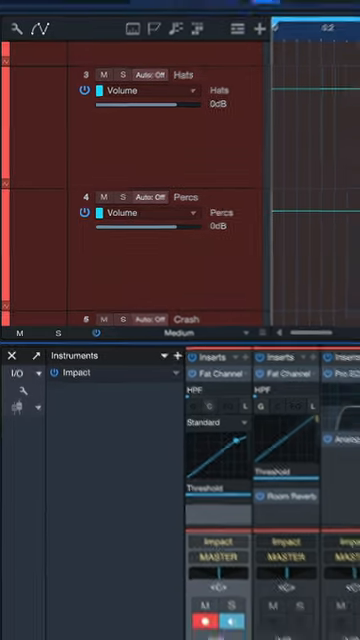